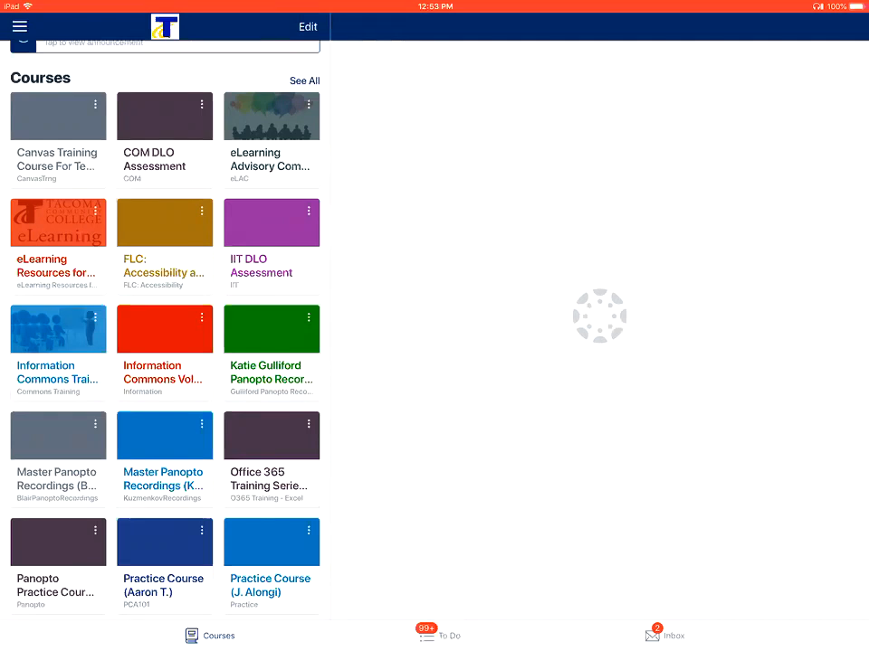
# Step: Scroll the Practice Course tool menu down past Badges to People and Pages
pyautogui.scroll(-3)
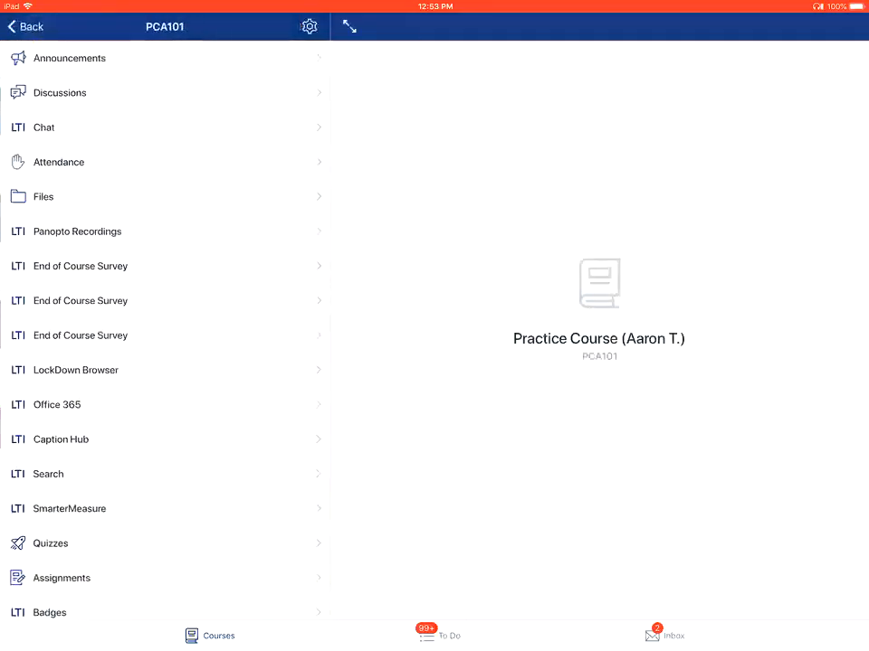
pyautogui.scroll(-3)
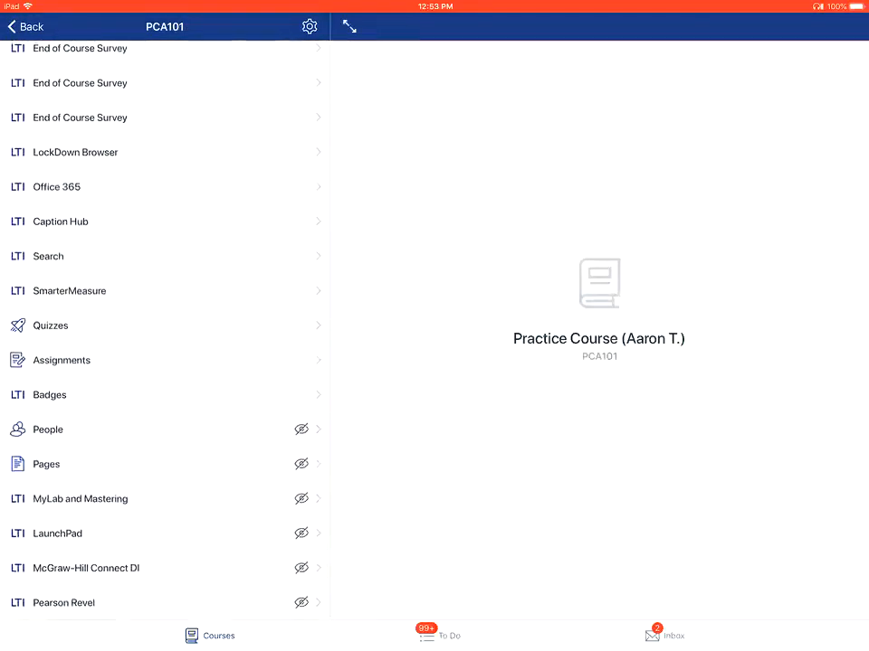
# Step: Go to the course Assignments and show the Test discussion's details with submission counts
pyautogui.click(62, 361)
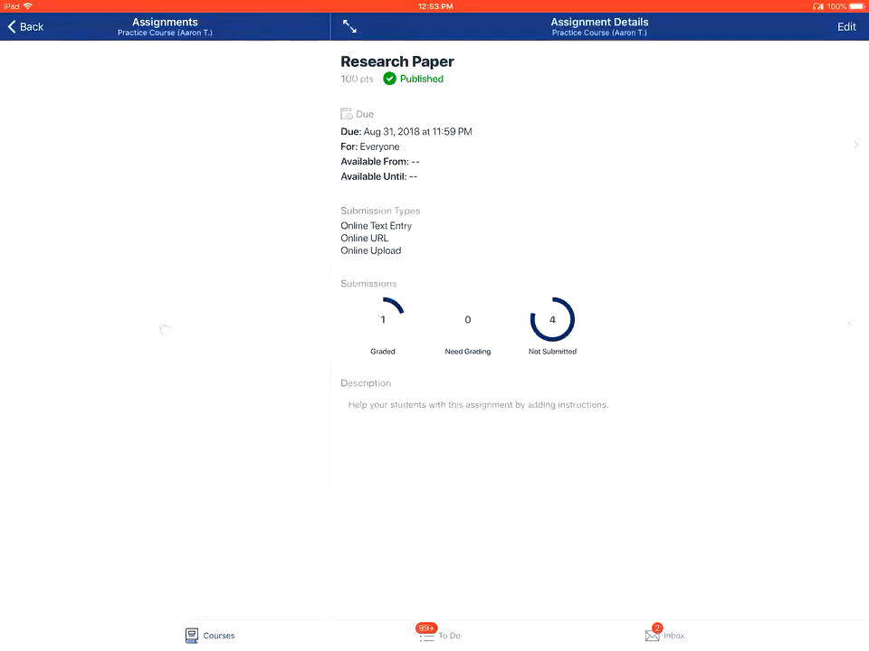
pyautogui.click(25, 27)
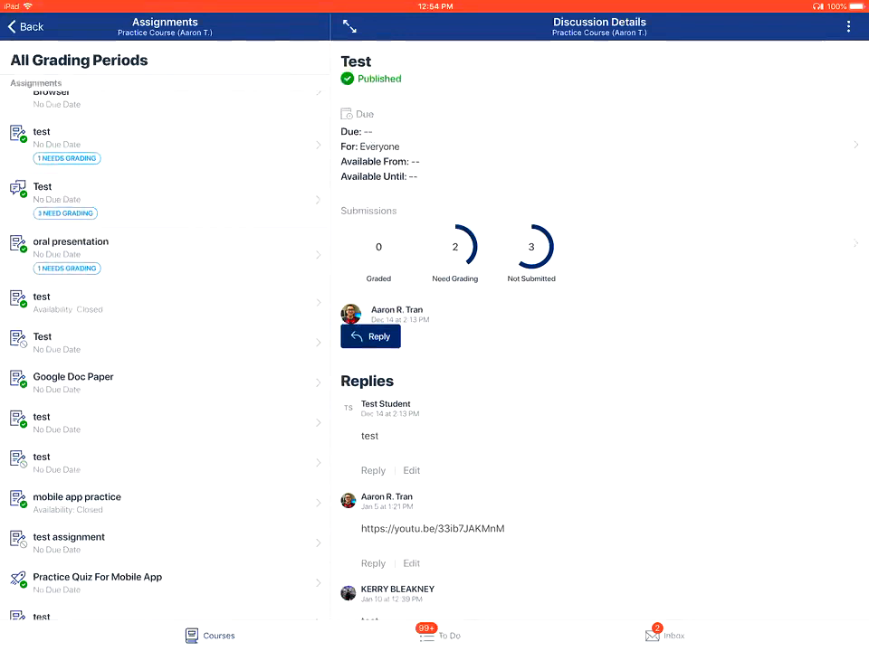
pyautogui.click(455, 247)
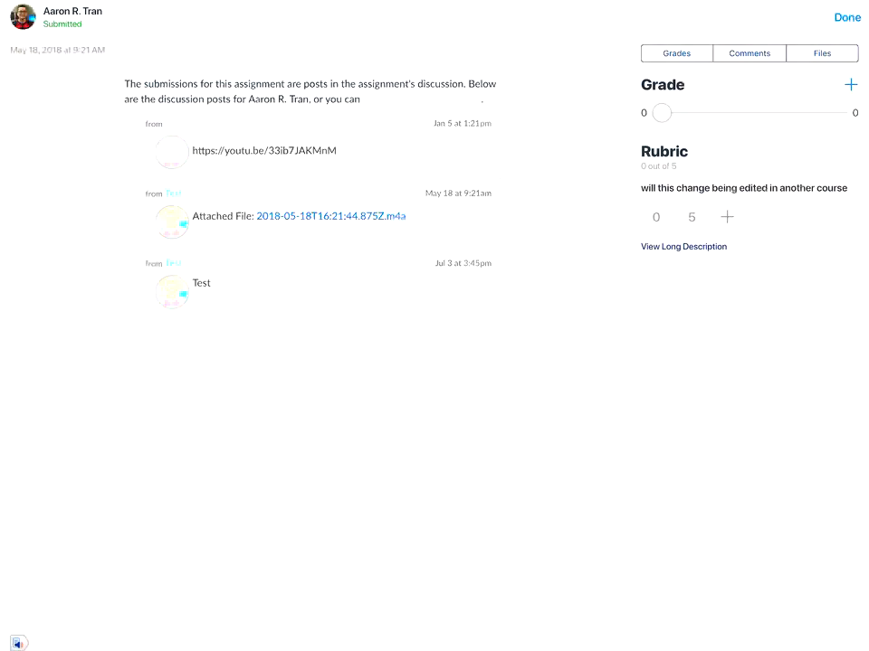
pyautogui.click(749, 53)
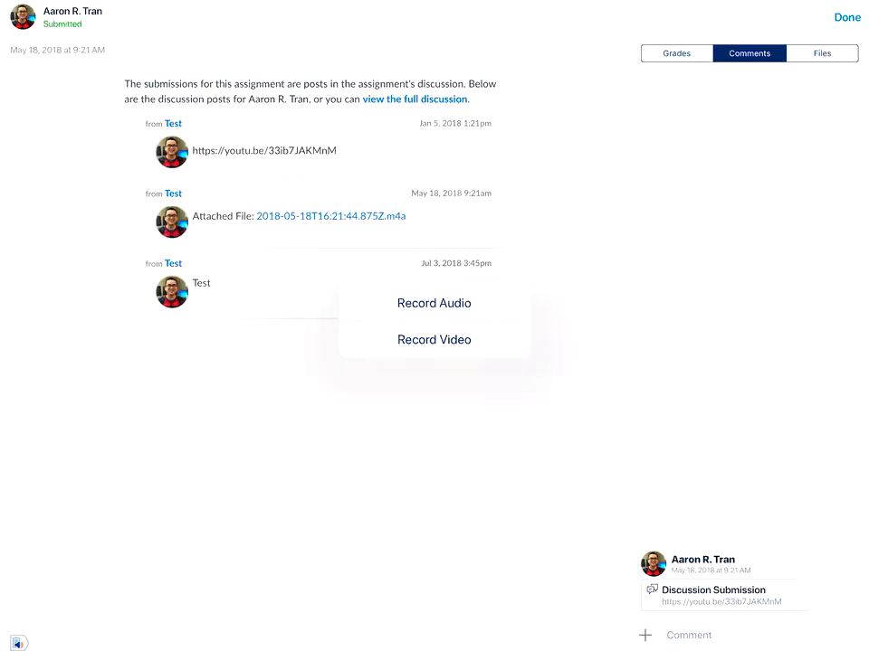
# Step: Choose Record Video and allow camera and microphone access so the live recorder appears
pyautogui.click(434, 340)
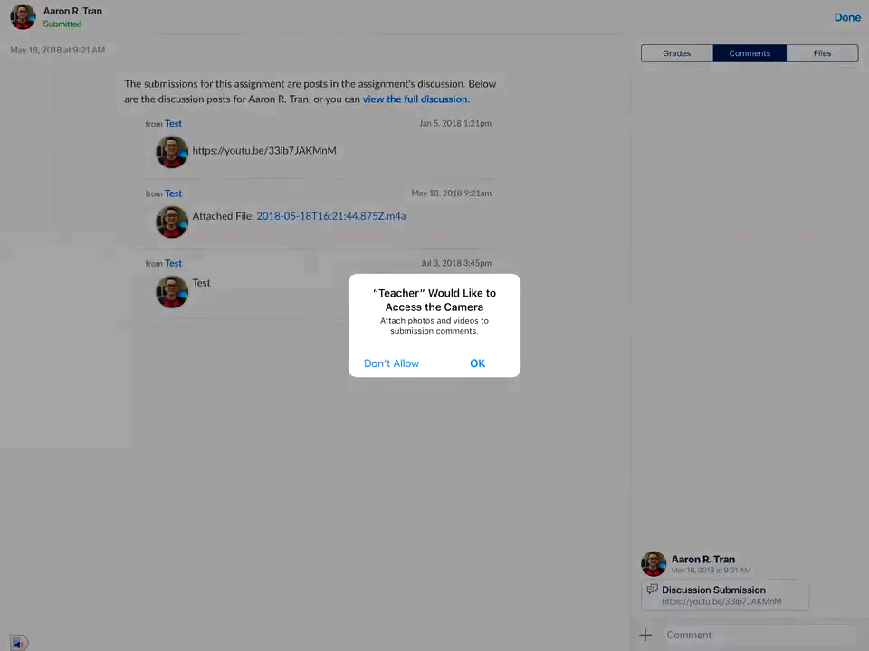
pyautogui.click(478, 362)
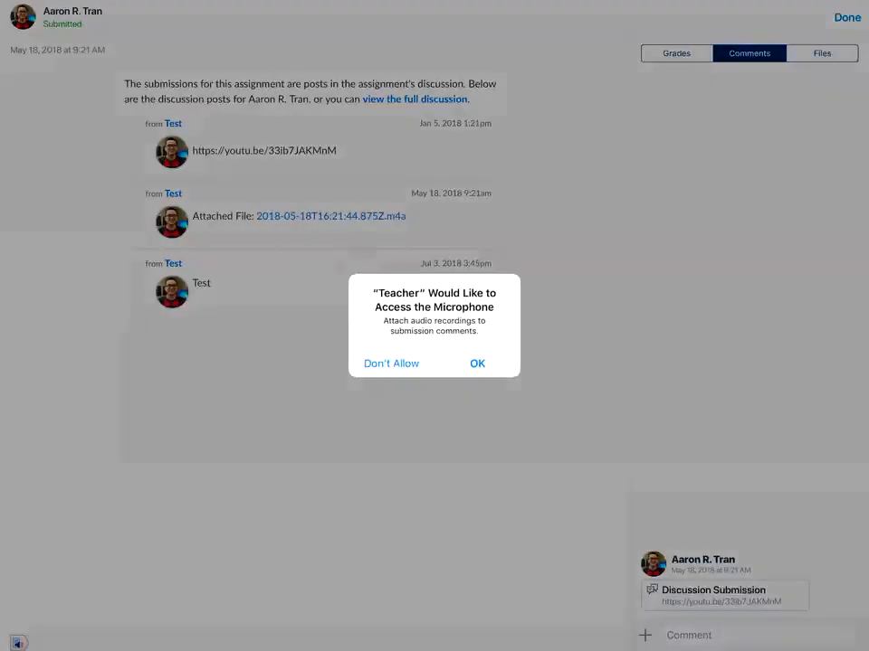
pyautogui.click(478, 362)
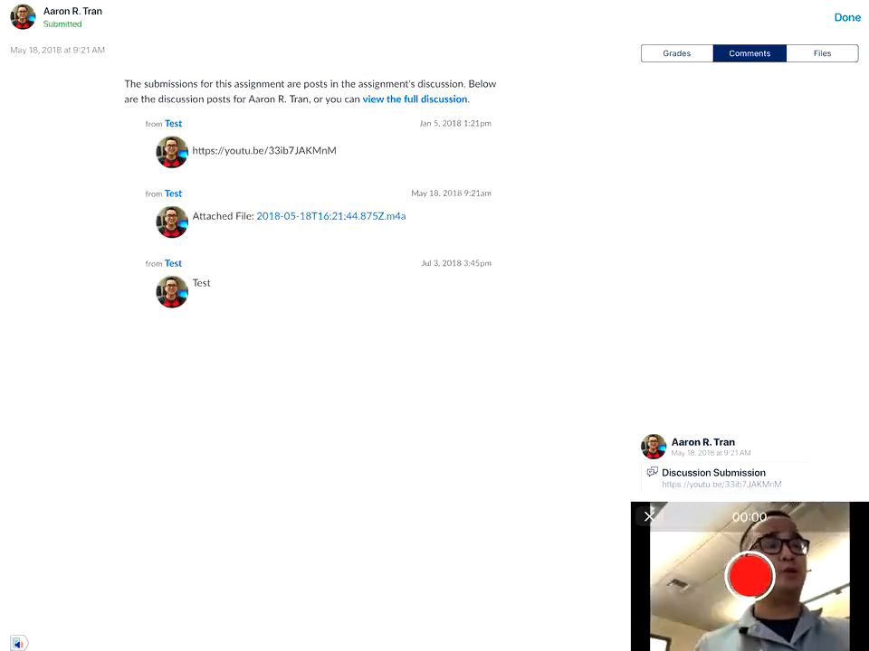
# Step: Record a roughly 25-second spoken video comment, then stop the recording
pyautogui.click(749, 576)
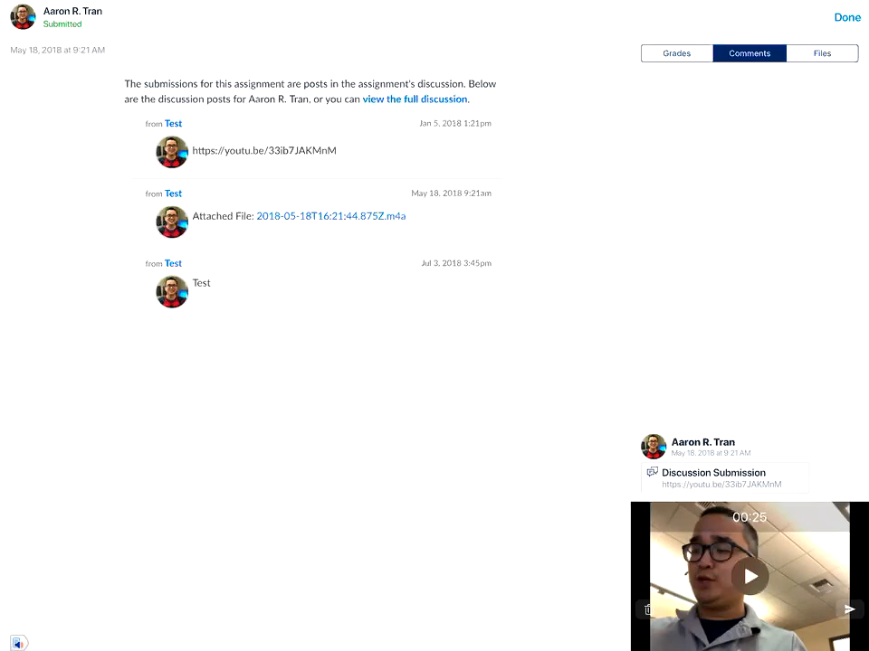
pyautogui.click(749, 575)
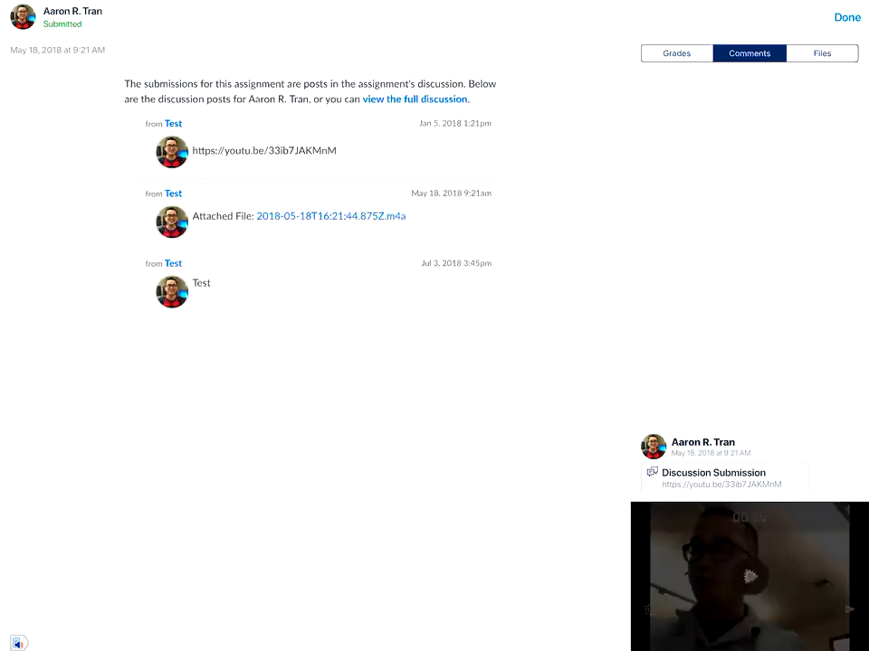